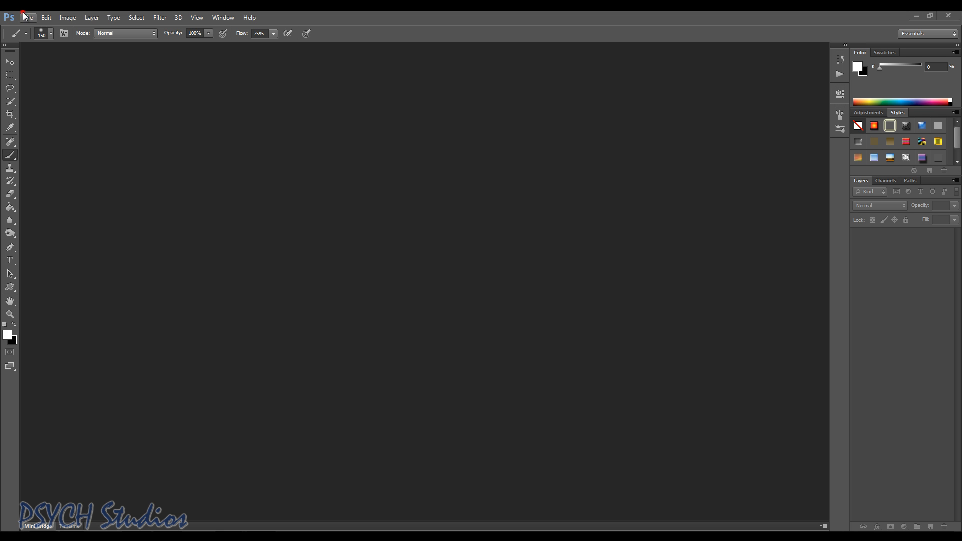
Step: Open DSC00017.JPG, DSC00018.JPG and DSC00023.JPG from the Max folder via File > Open
click(28, 16)
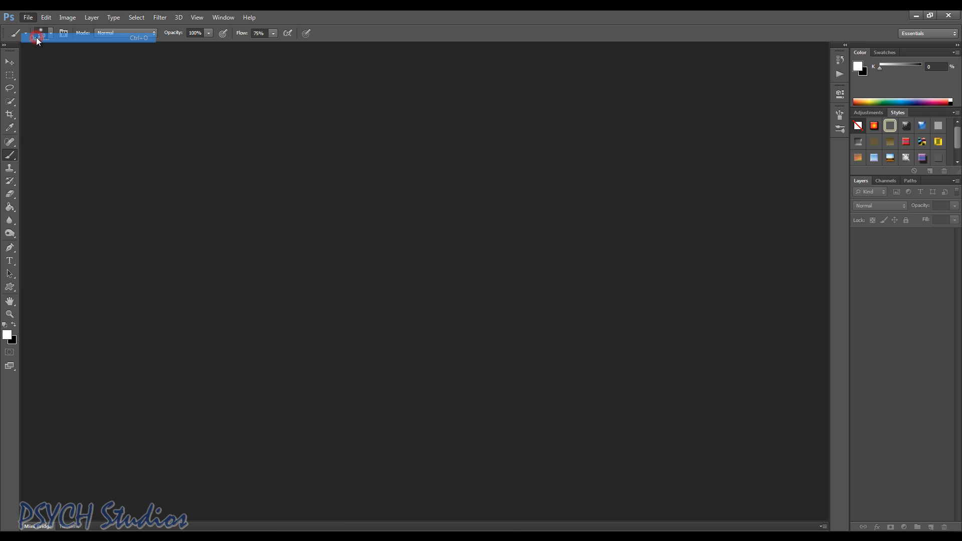
click(38, 36)
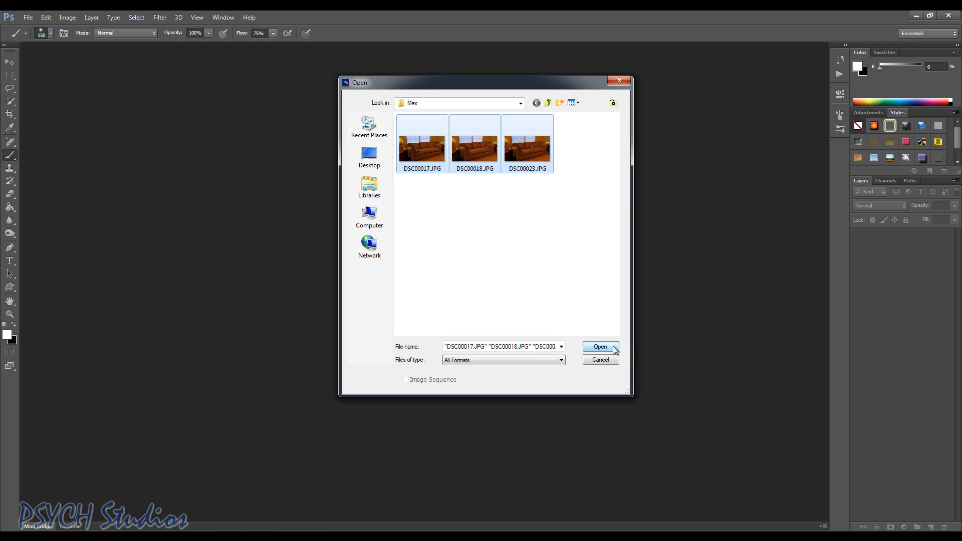
click(599, 346)
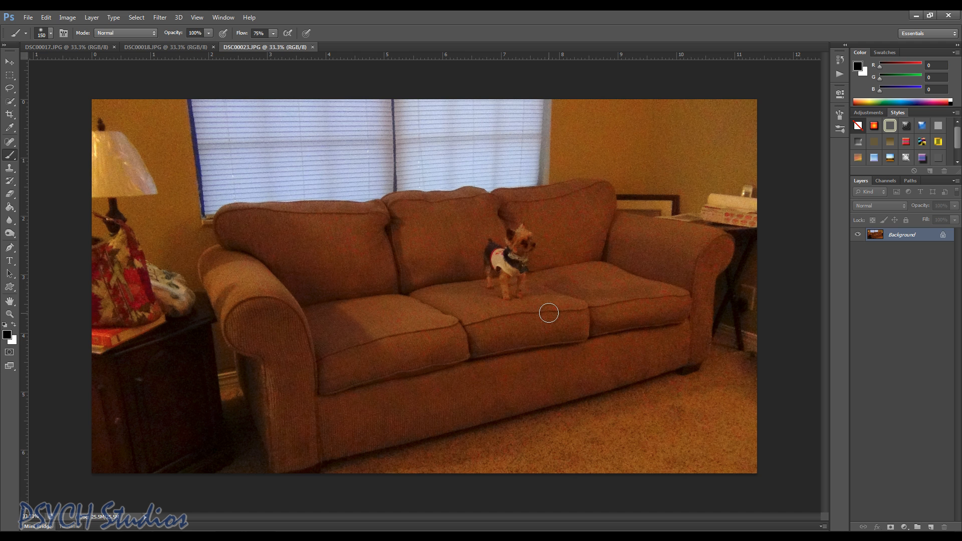
Step: Compare the left-cushion, armrest and standing-dog photos by switching between their document tabs
click(71, 47)
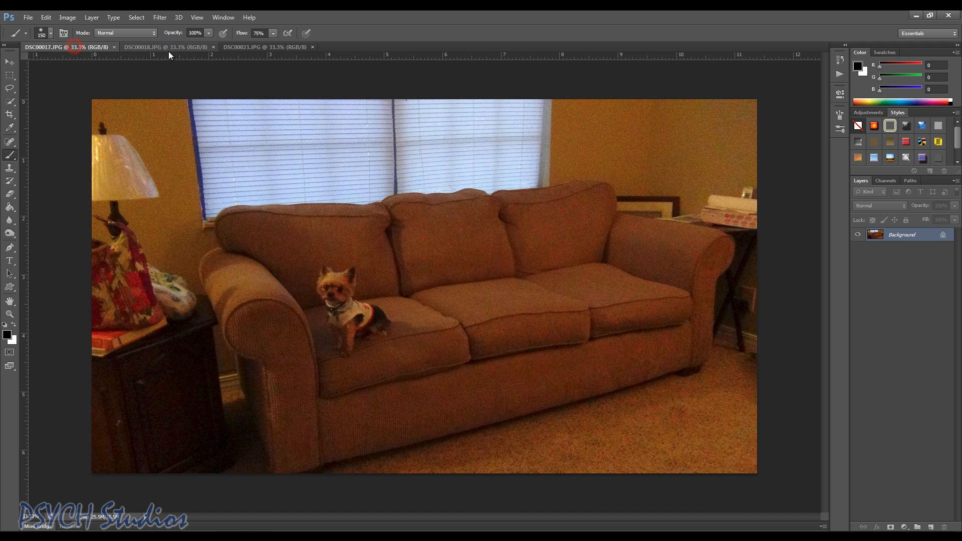
click(157, 47)
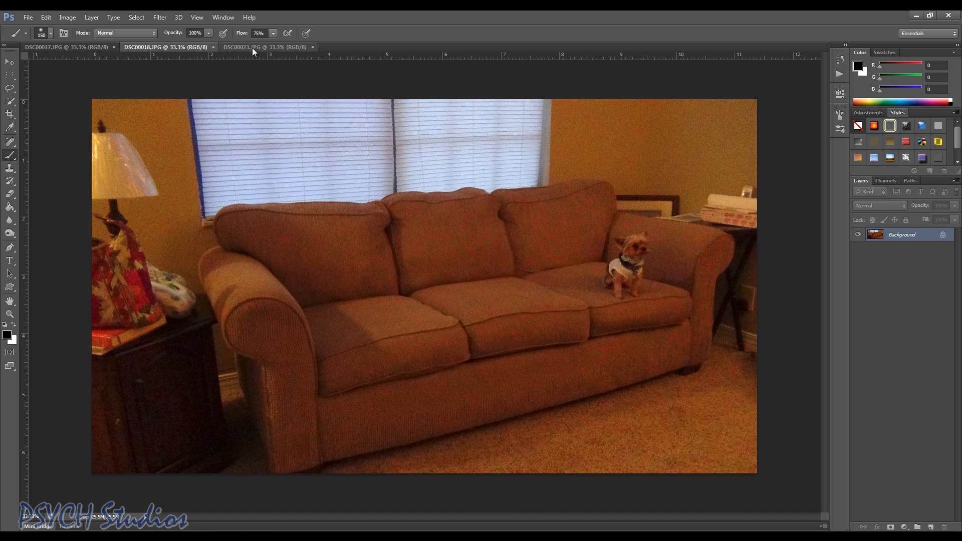
click(265, 47)
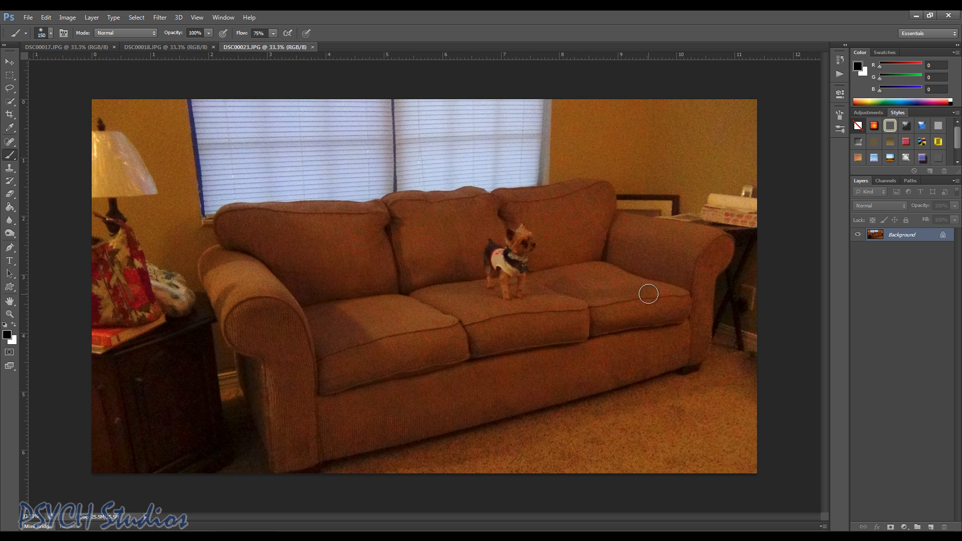
mouse_move(719, 435)
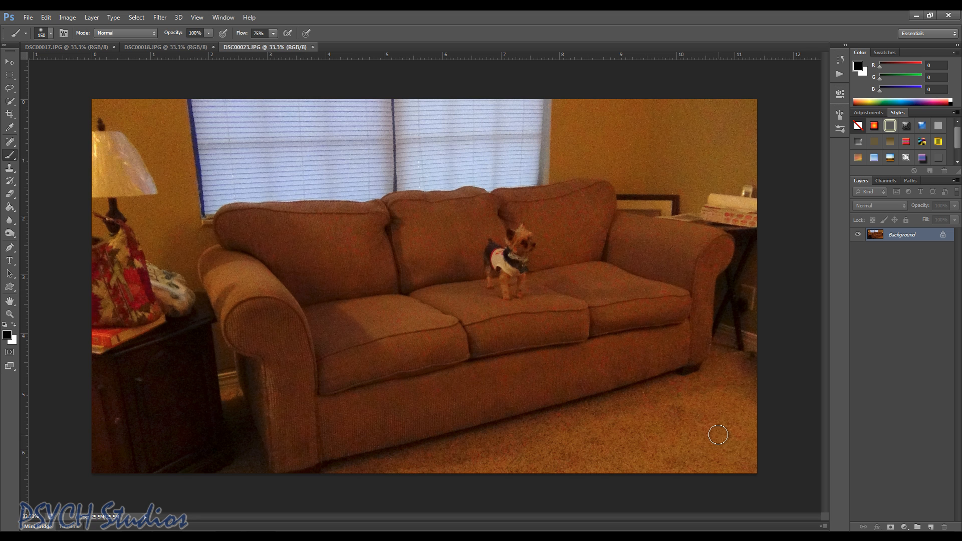
mouse_move(703, 466)
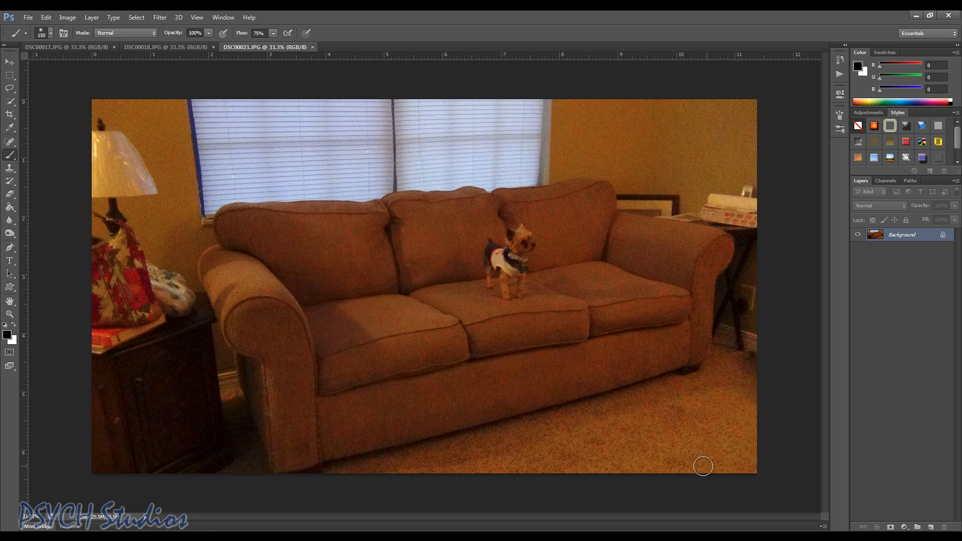
mouse_move(208, 380)
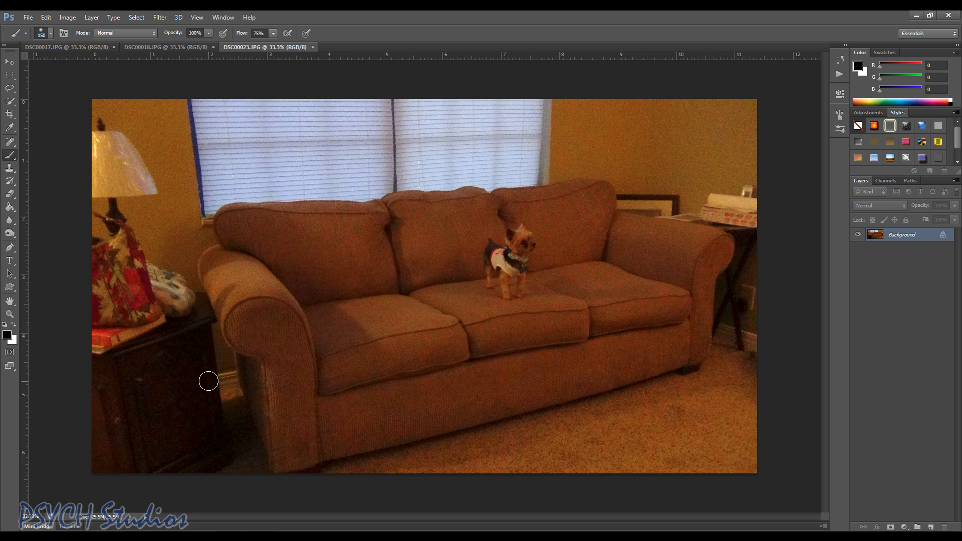
mouse_move(577, 410)
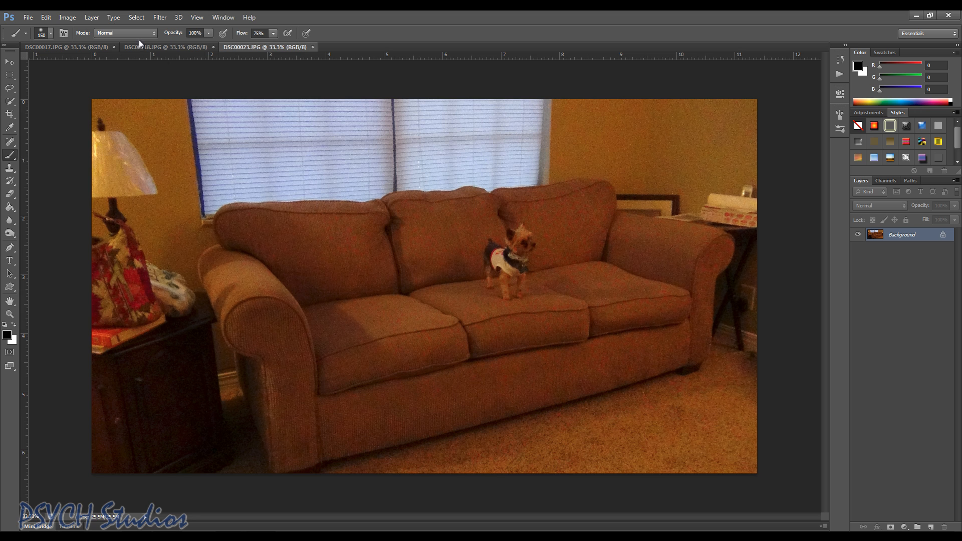
click(166, 47)
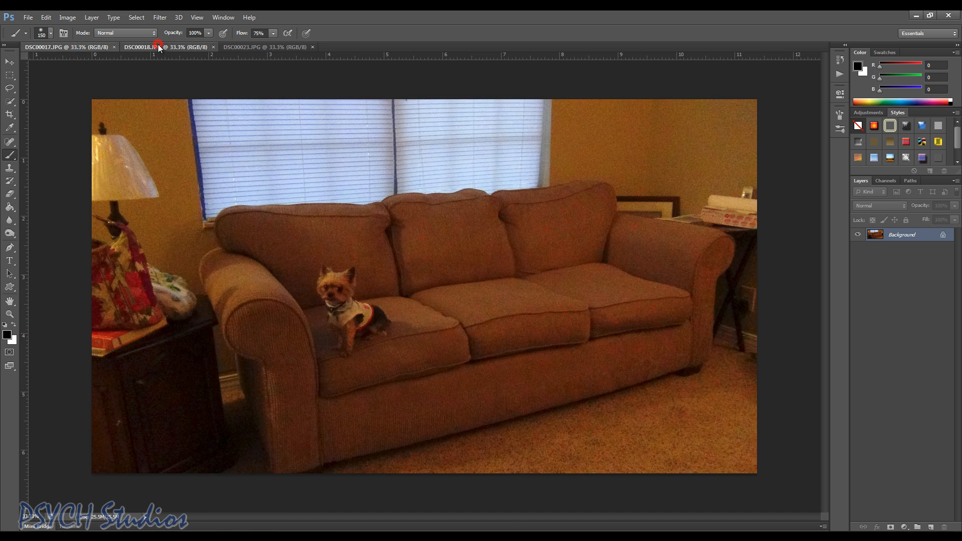
click(265, 47)
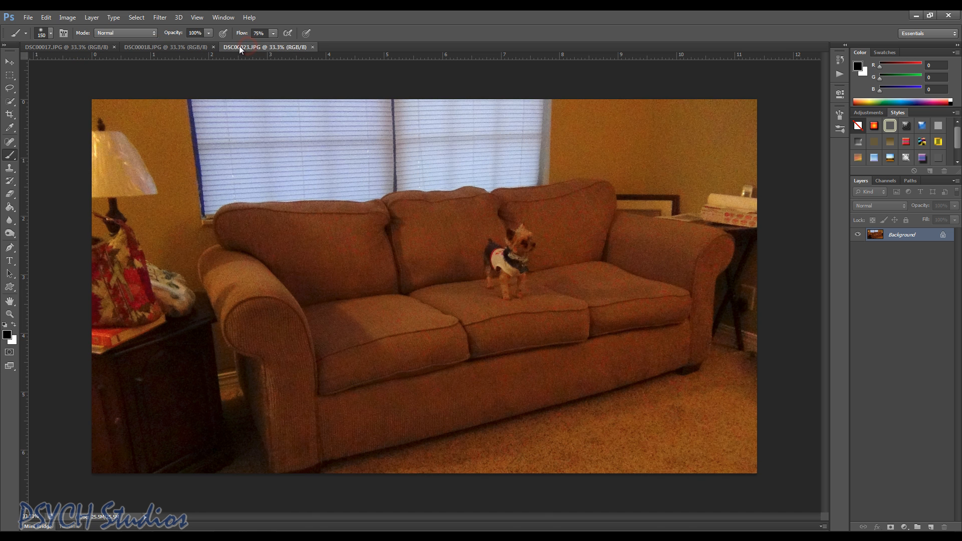
mouse_move(217, 100)
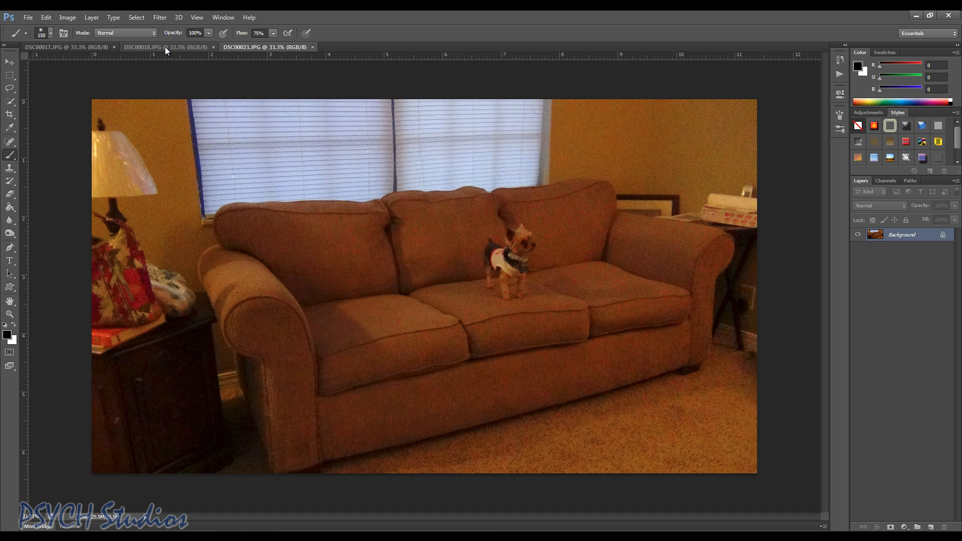
click(61, 47)
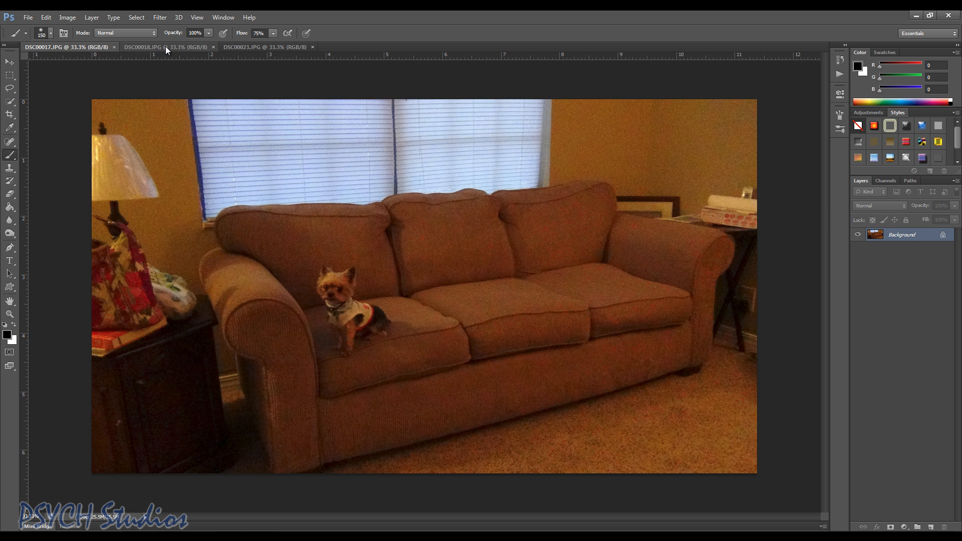
click(142, 47)
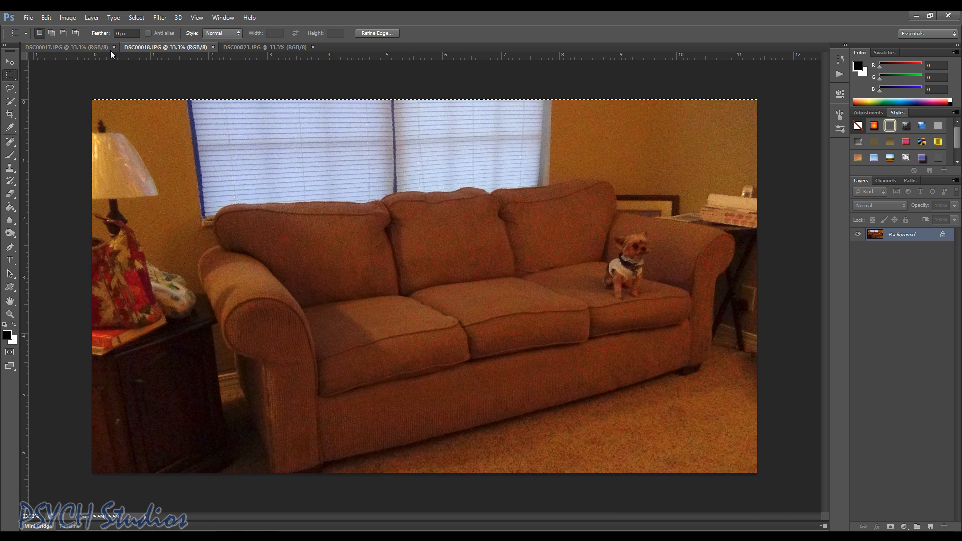
mouse_move(92, 51)
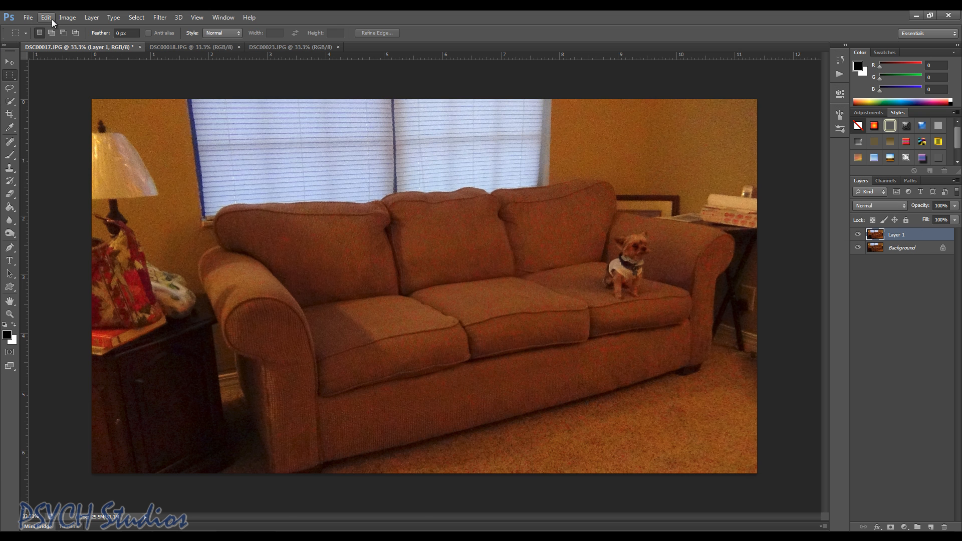
Step: Copy DSC00018 and DSC00023 entirely and paste each into DSC00017 as Layer 1 and Layer 2
click(45, 17)
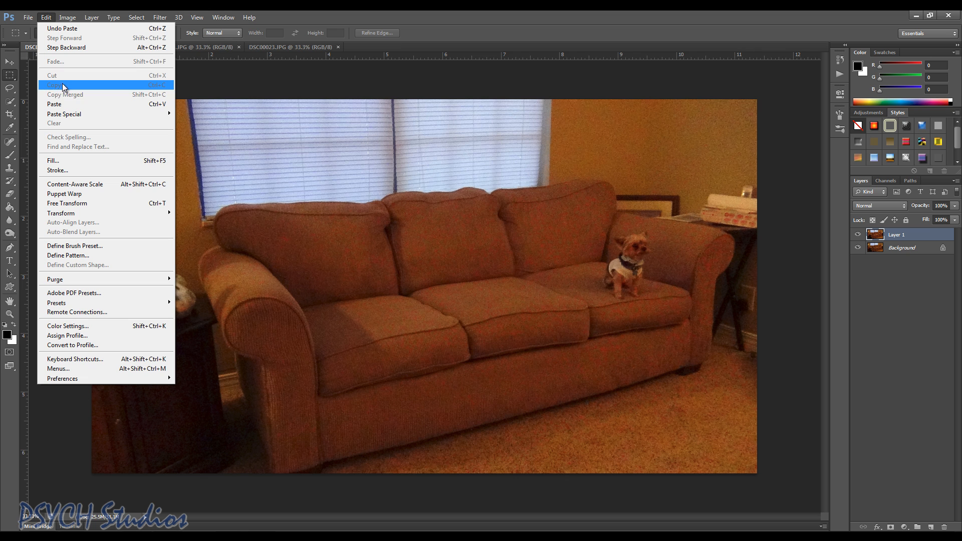
click(249, 17)
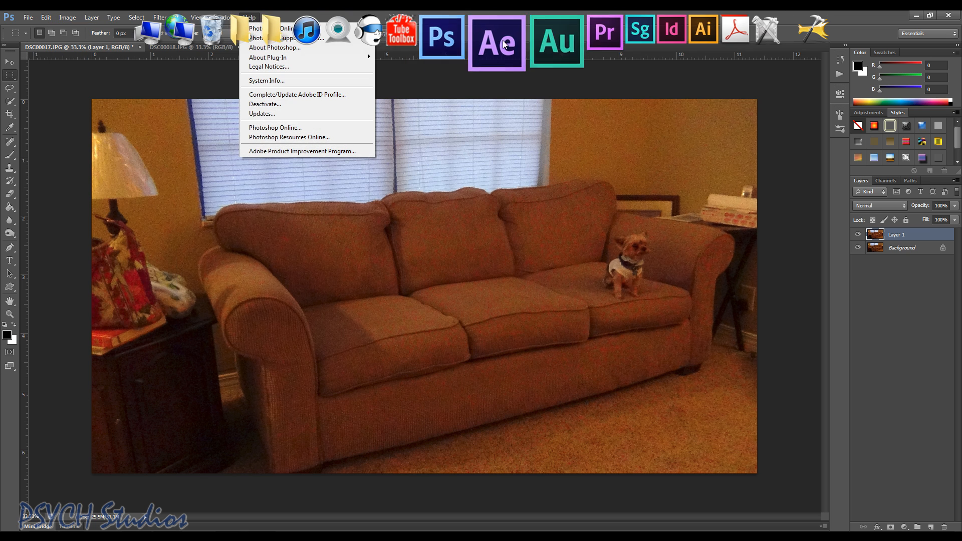
click(184, 46)
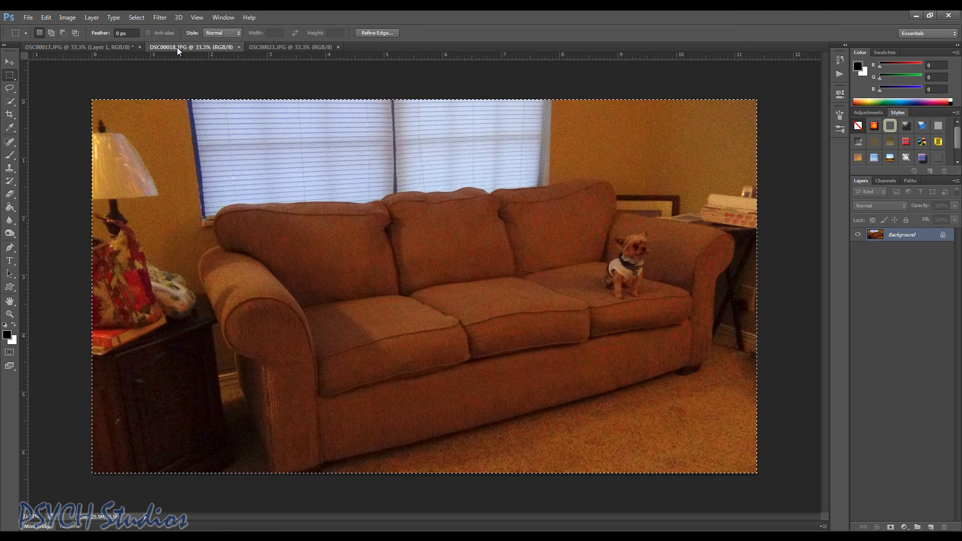
mouse_move(184, 48)
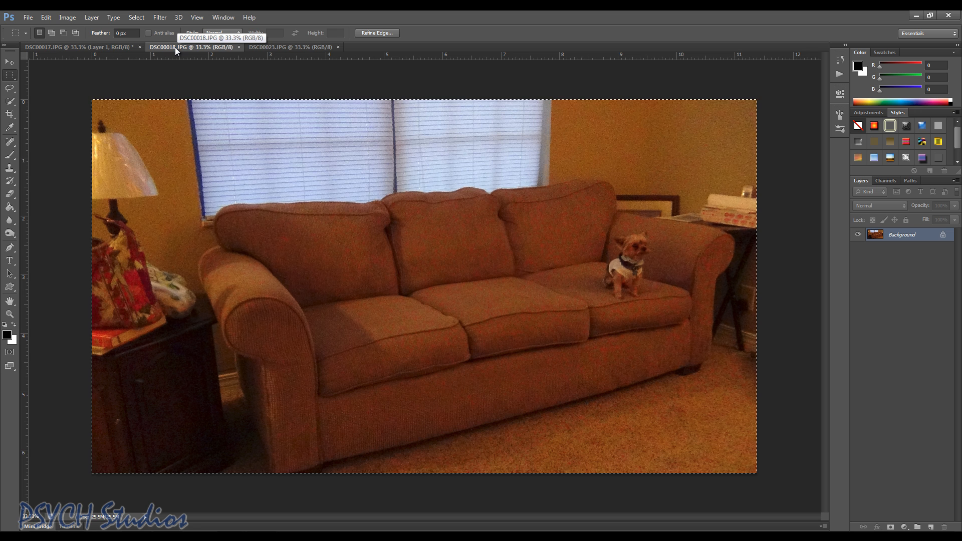
click(45, 16)
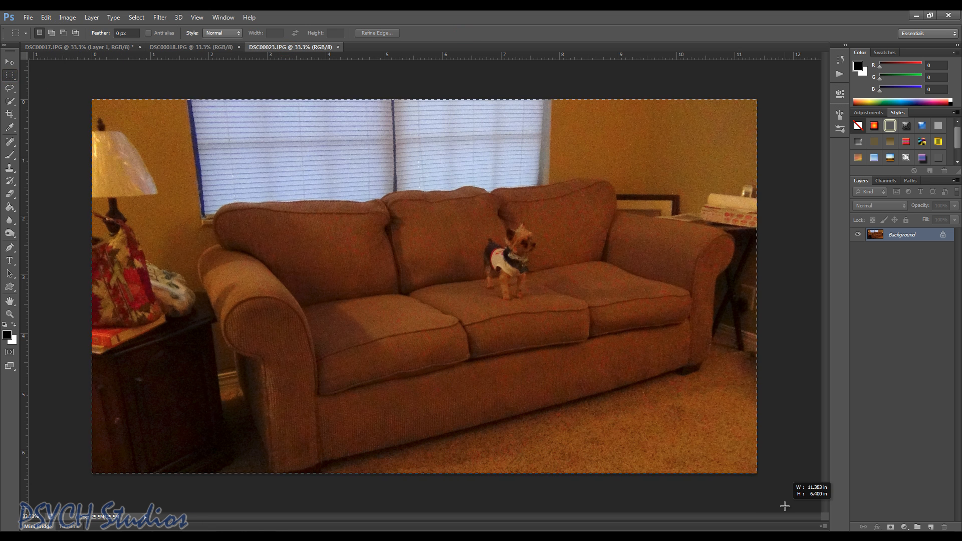
click(45, 17)
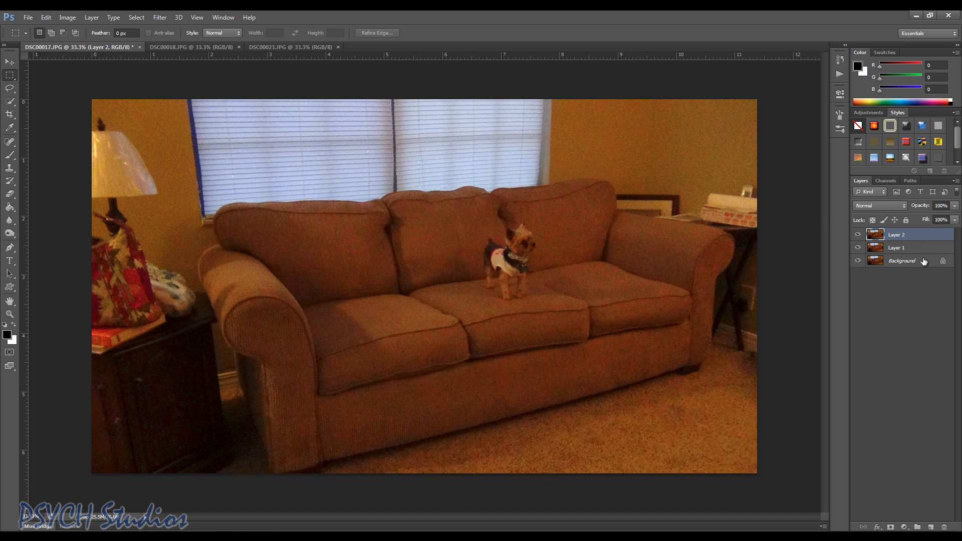
Step: Add a white layer mask to Layer 1 and Layer 2, then select Layer 1's mask
click(897, 247)
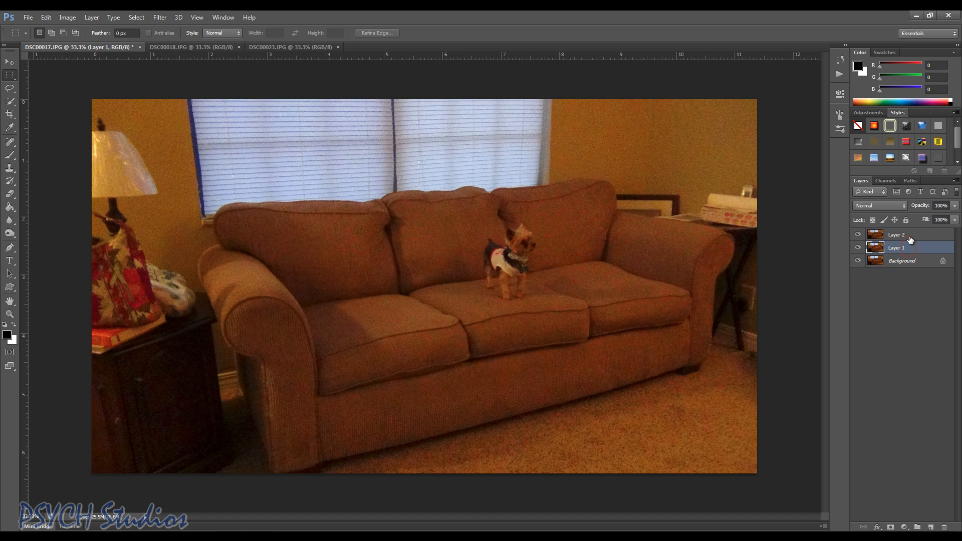
click(897, 235)
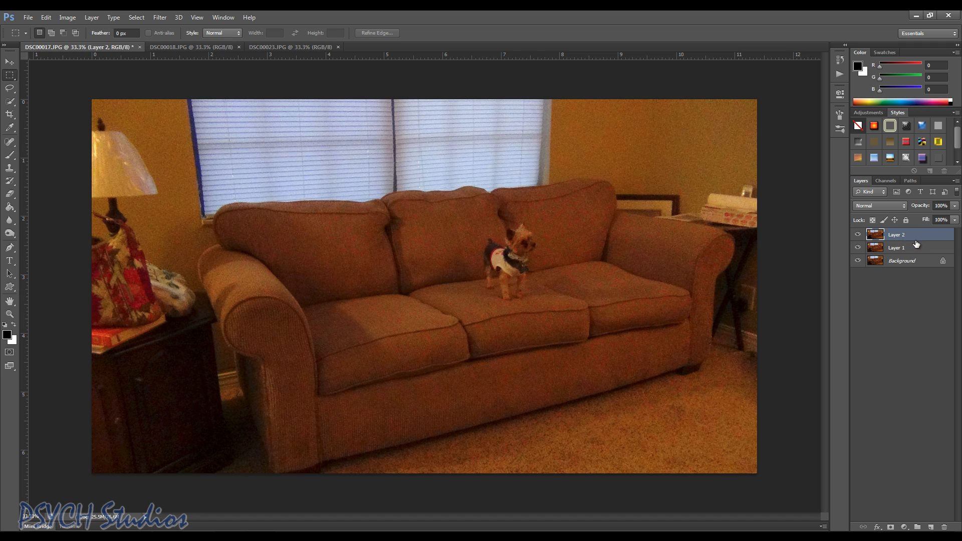
click(897, 247)
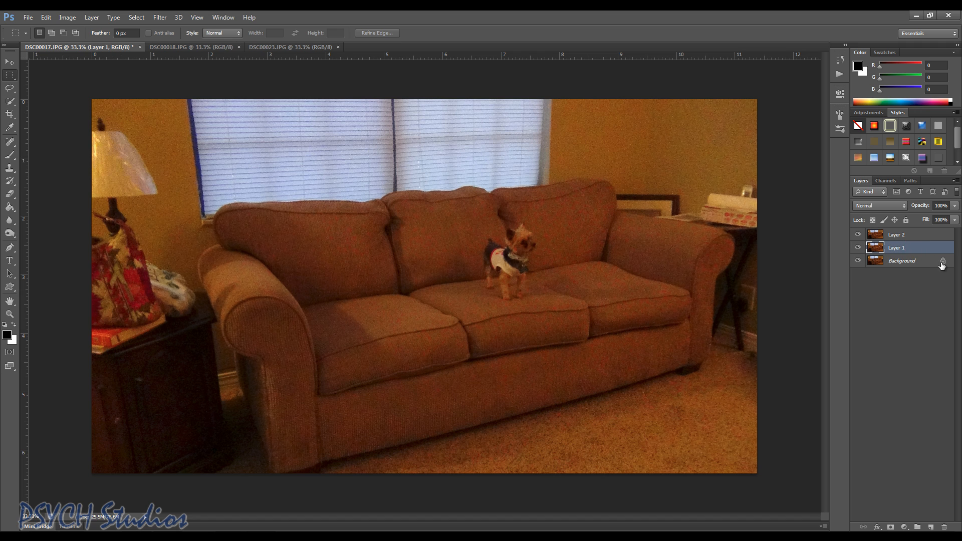
click(899, 251)
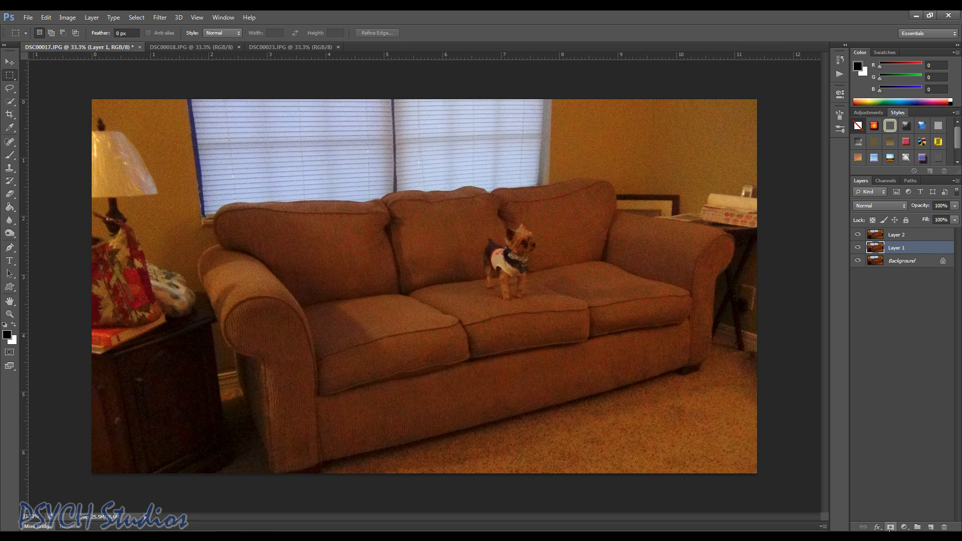
click(900, 234)
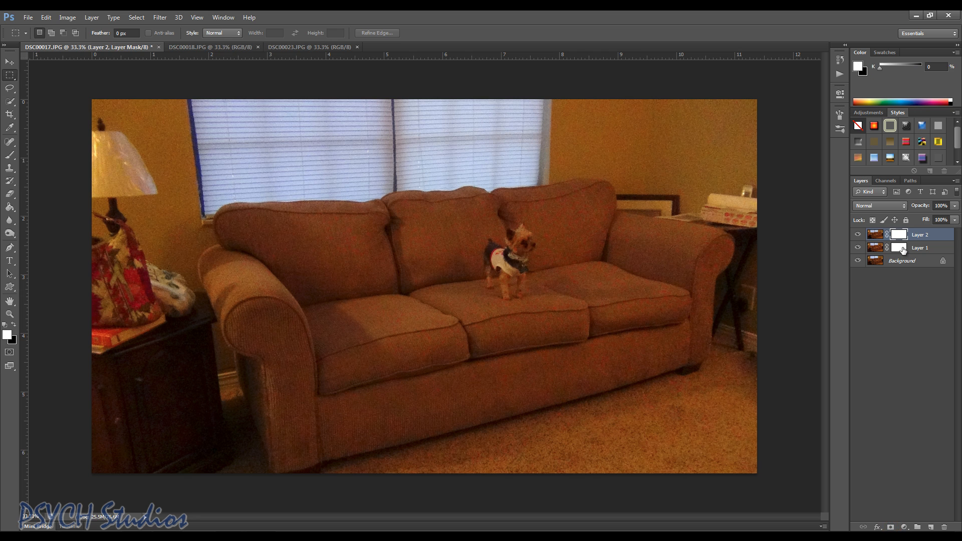
click(921, 248)
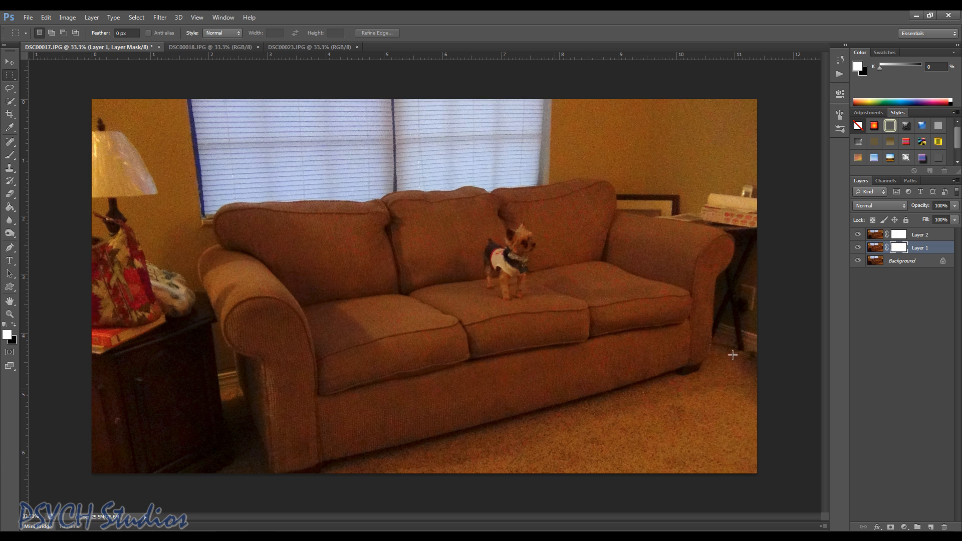
mouse_move(76, 469)
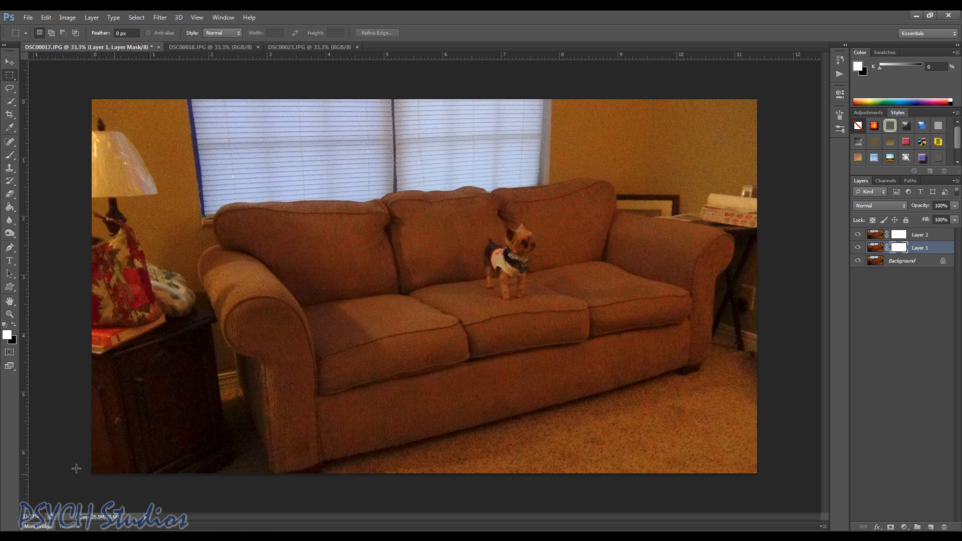
Step: Reset the foreground colour to black and pick a soft Brush tool
click(9, 336)
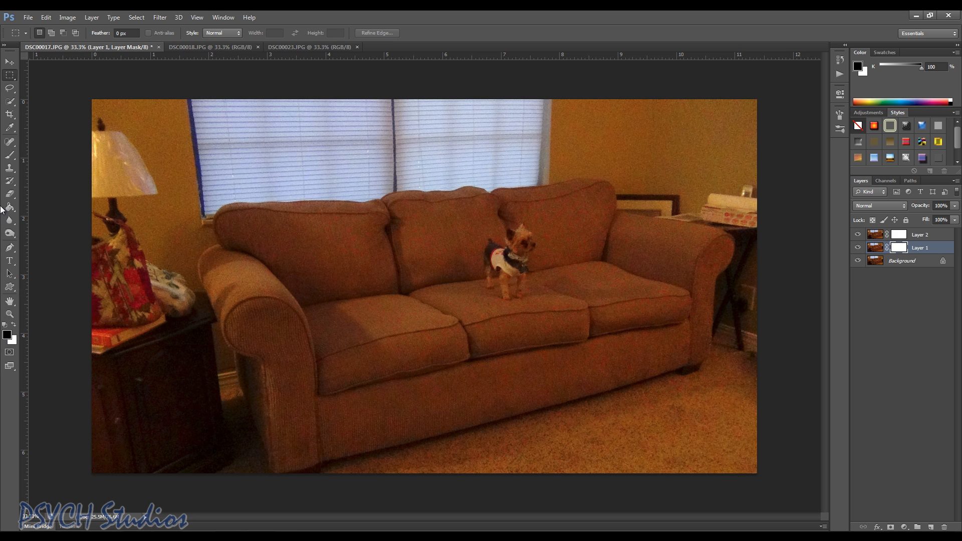
click(10, 140)
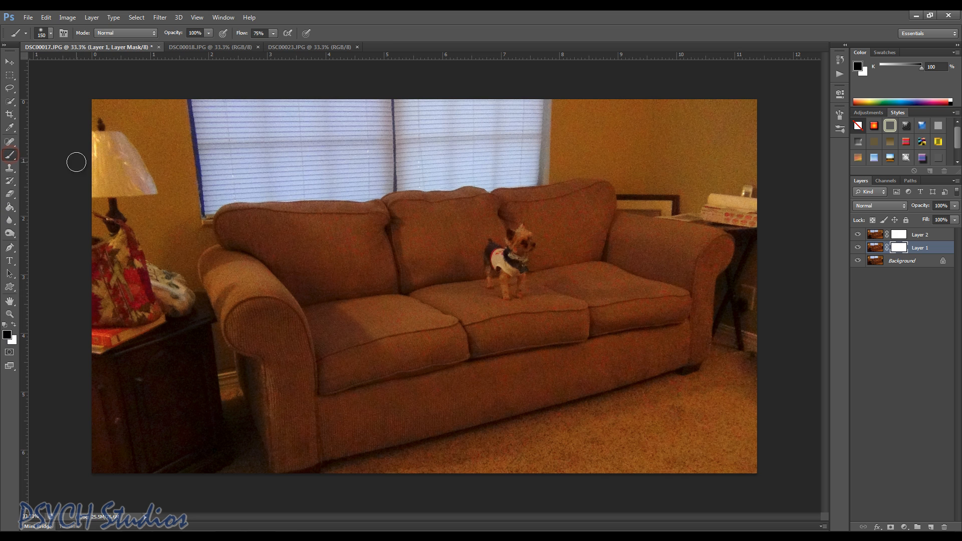
mouse_move(374, 326)
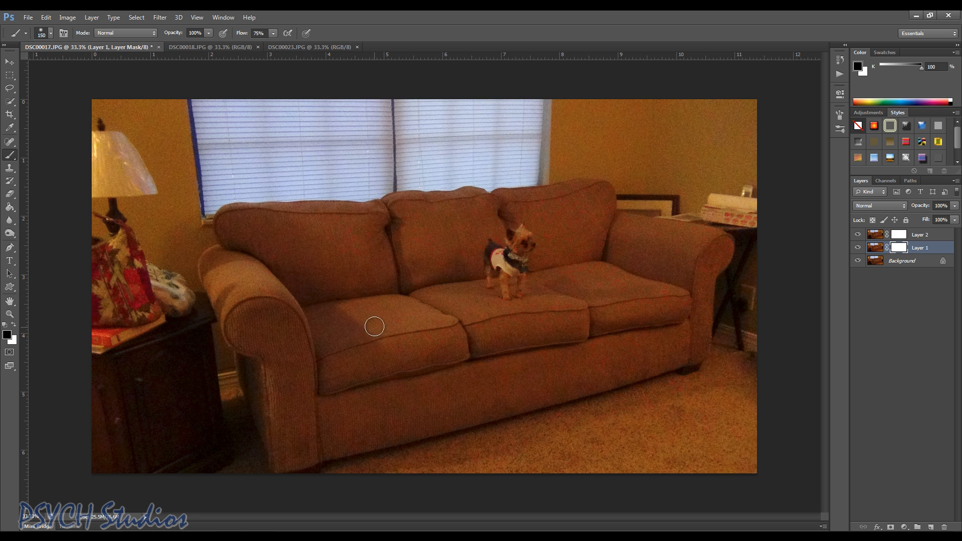
mouse_move(343, 333)
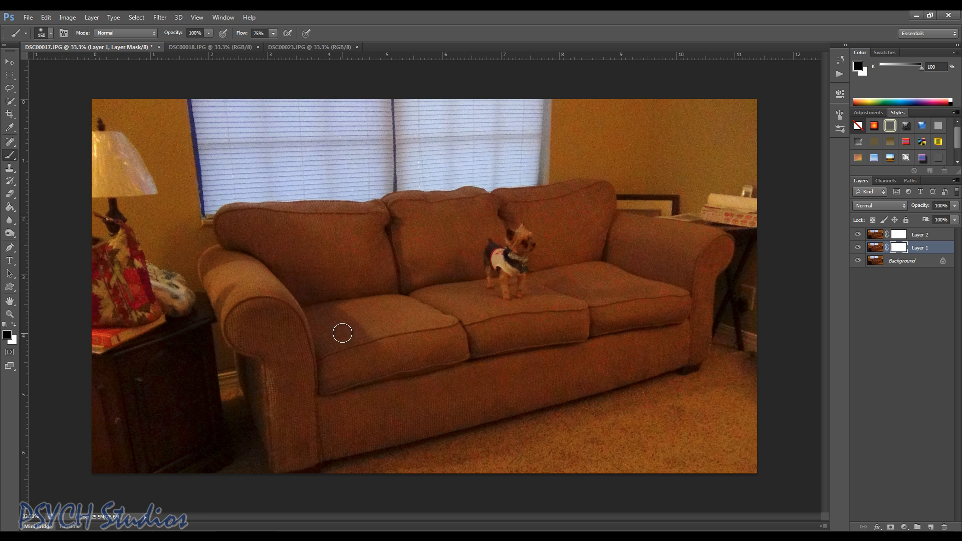
mouse_move(342, 328)
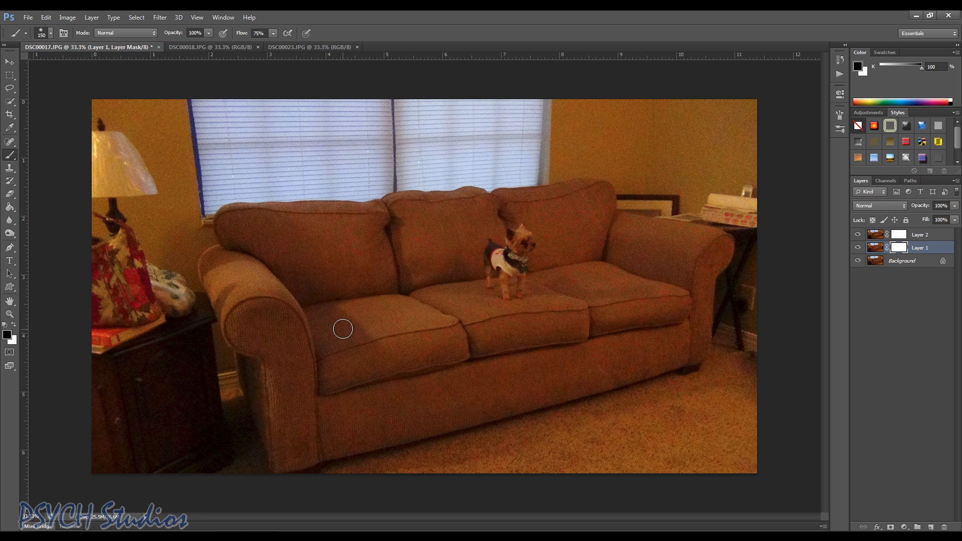
mouse_move(353, 333)
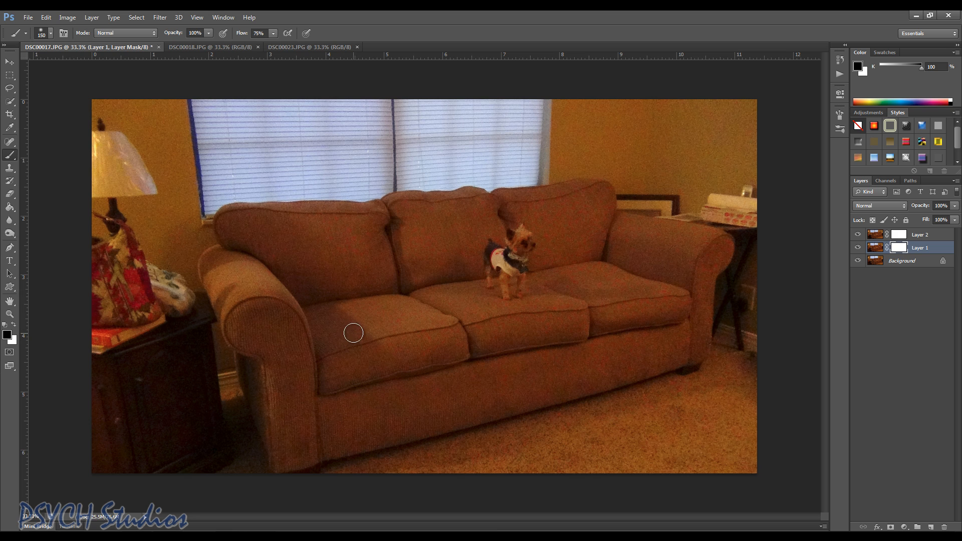
mouse_move(338, 333)
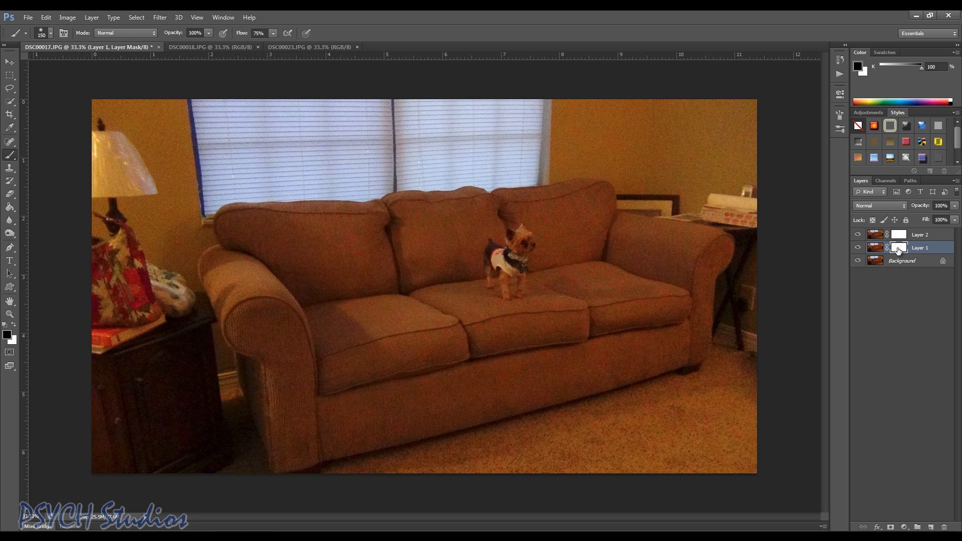
Step: Paint black on Layer 2's mask over the right cushion to reveal the dog
click(921, 234)
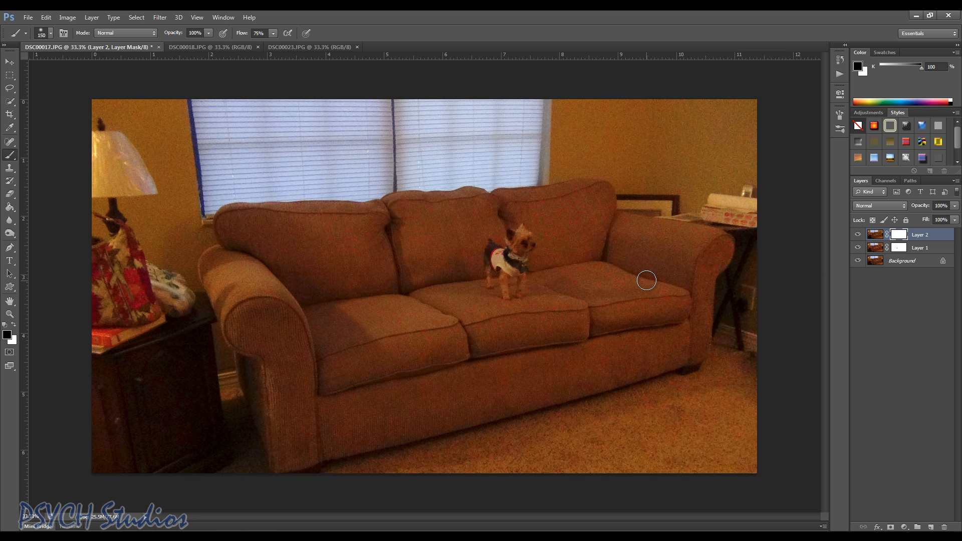
click(652, 281)
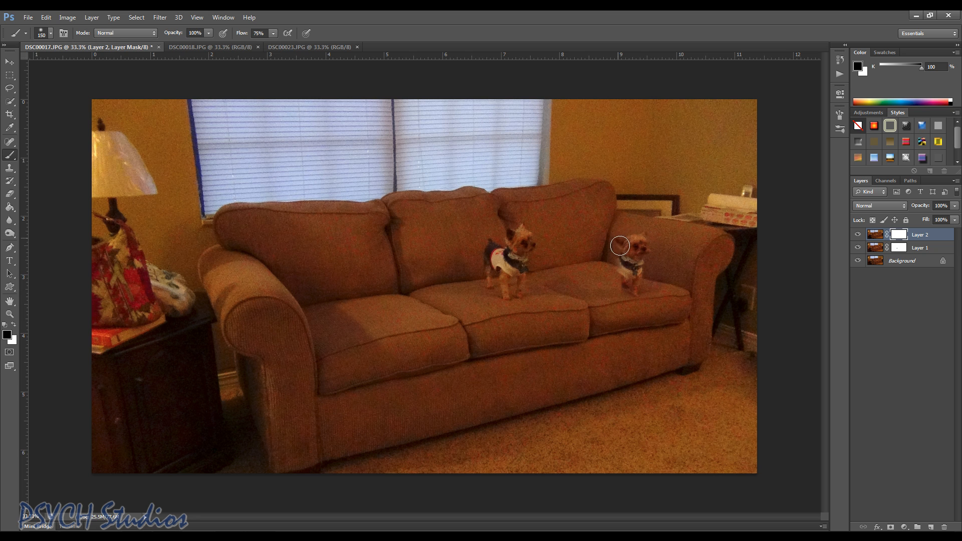
drag(620, 245, 627, 287)
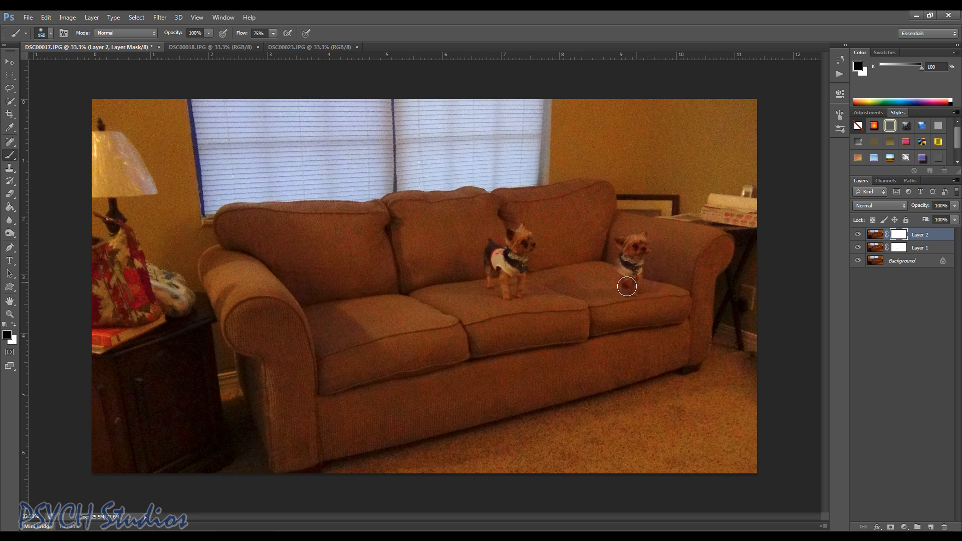
drag(627, 287, 647, 288)
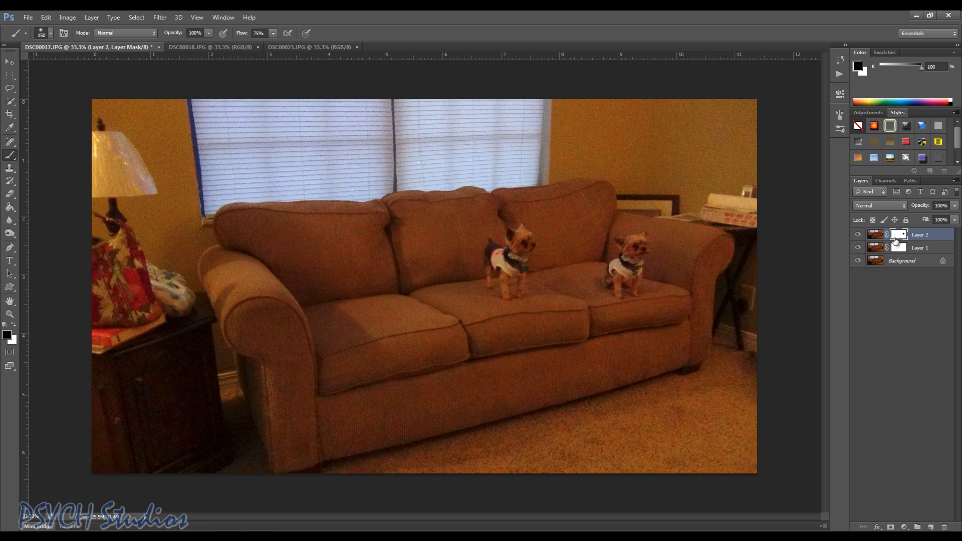
Step: Select Layer 1's mask thumbnail as the painting target
click(921, 247)
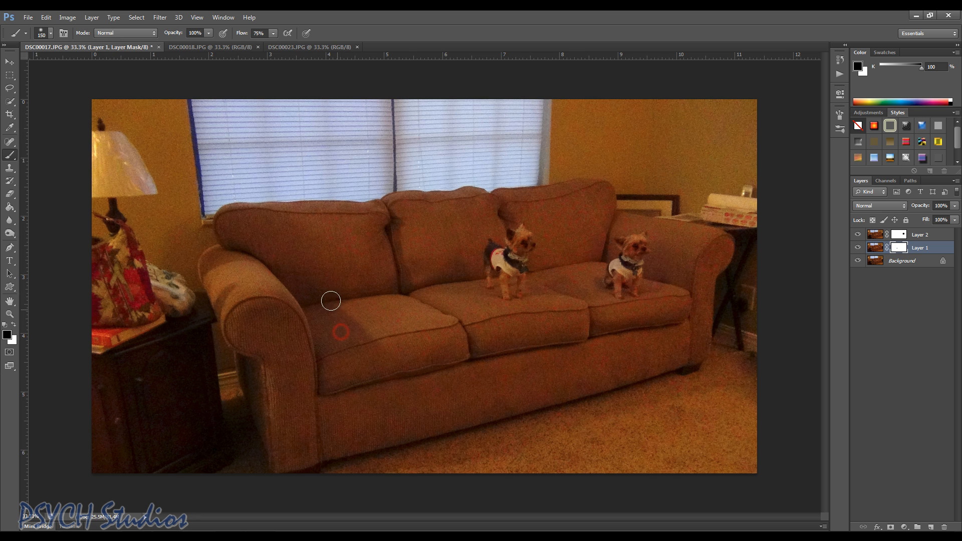
mouse_move(356, 322)
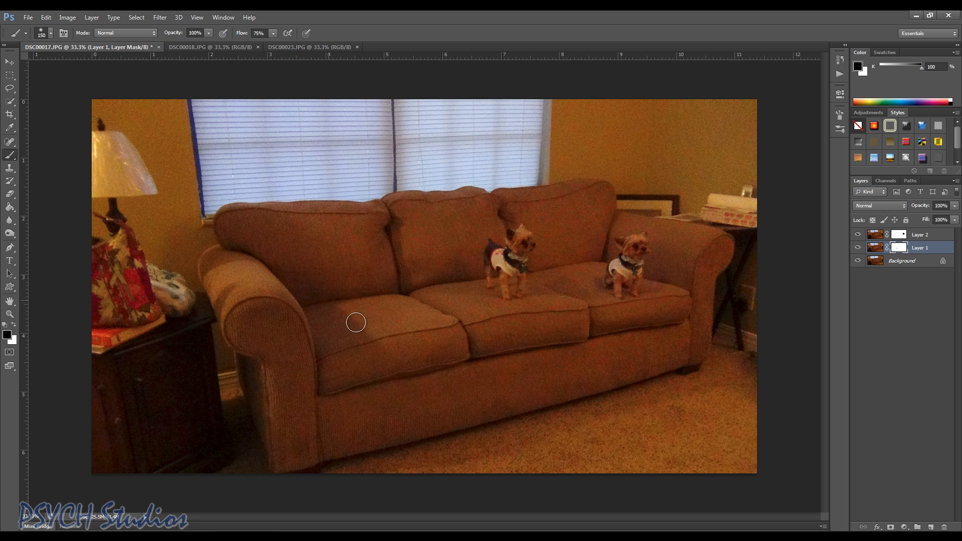
mouse_move(375, 309)
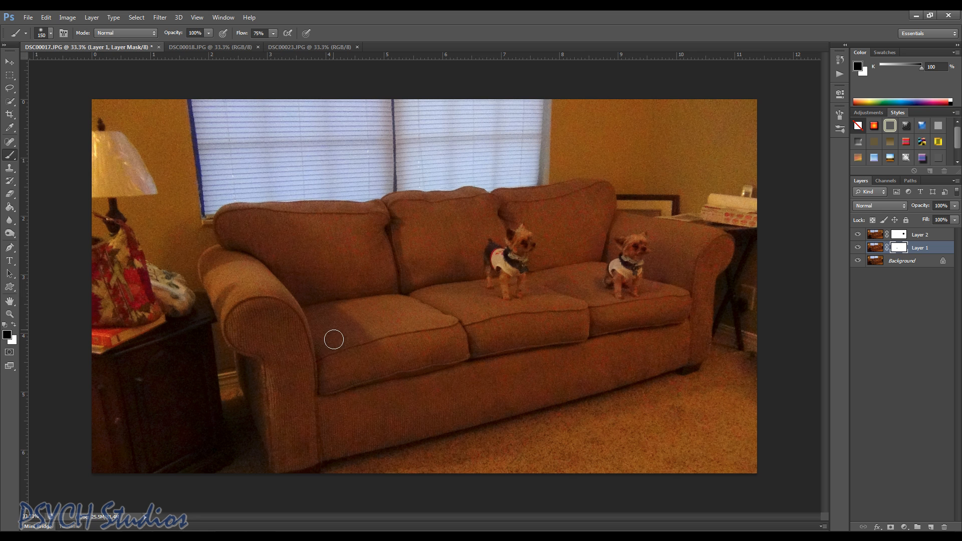
mouse_move(354, 313)
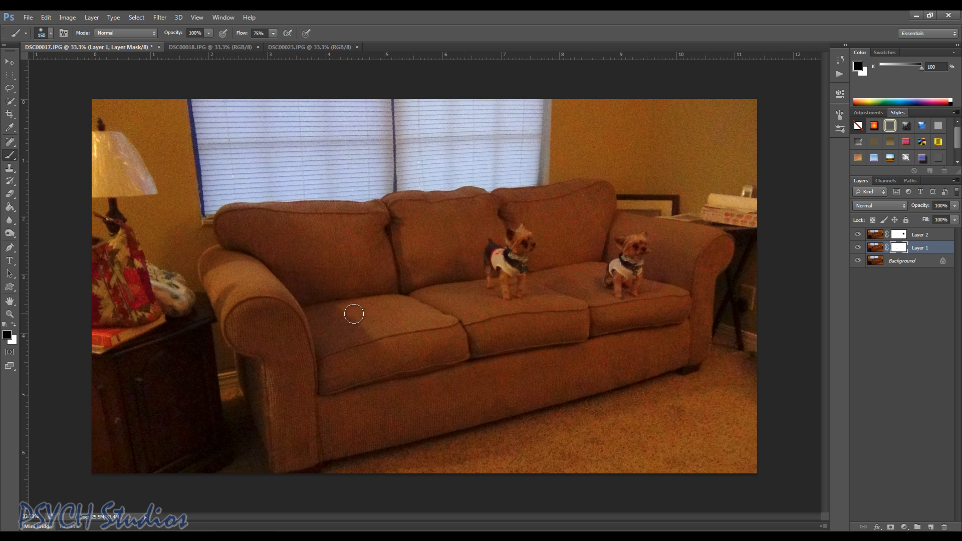
Step: Brush black on Layer 2's mask over the left cushion to reveal the sitting dog
click(920, 234)
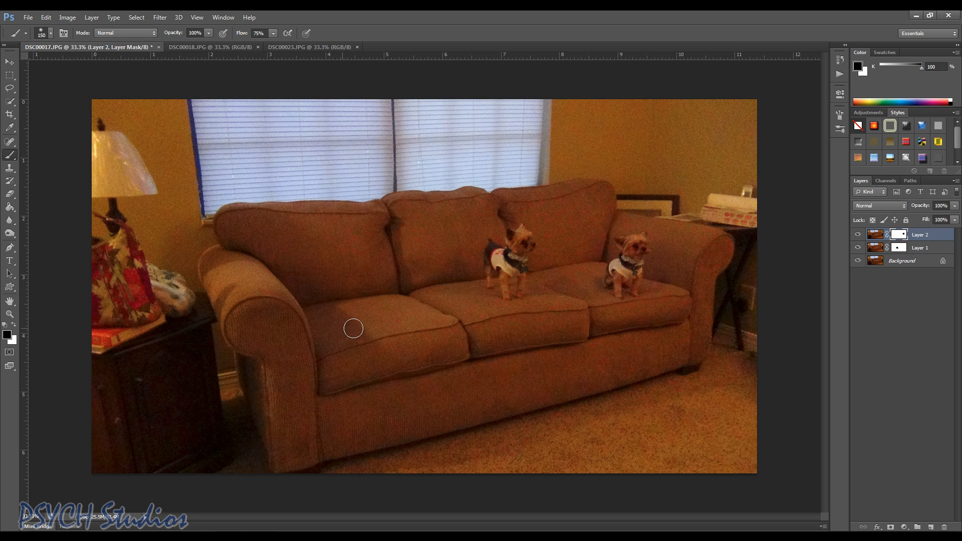
drag(353, 329, 341, 302)
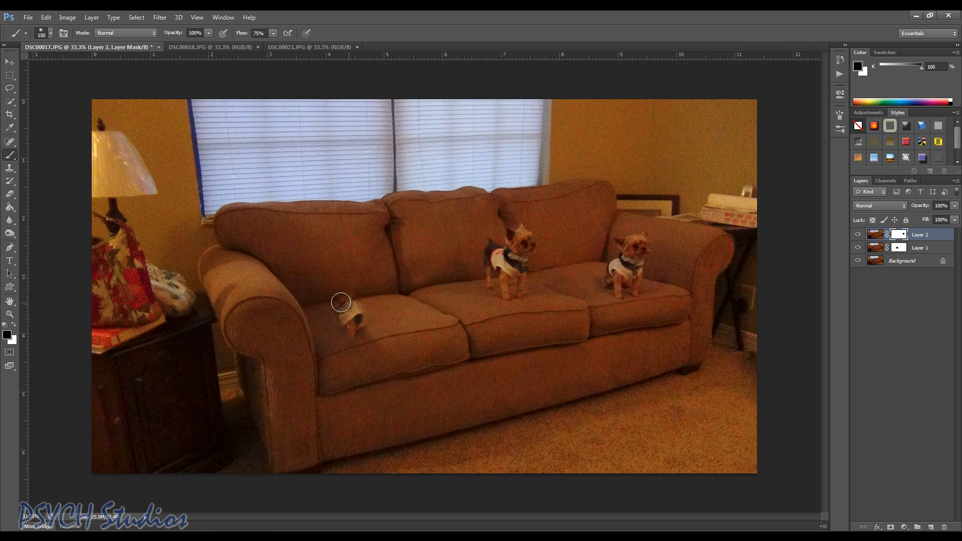
drag(341, 302, 326, 284)
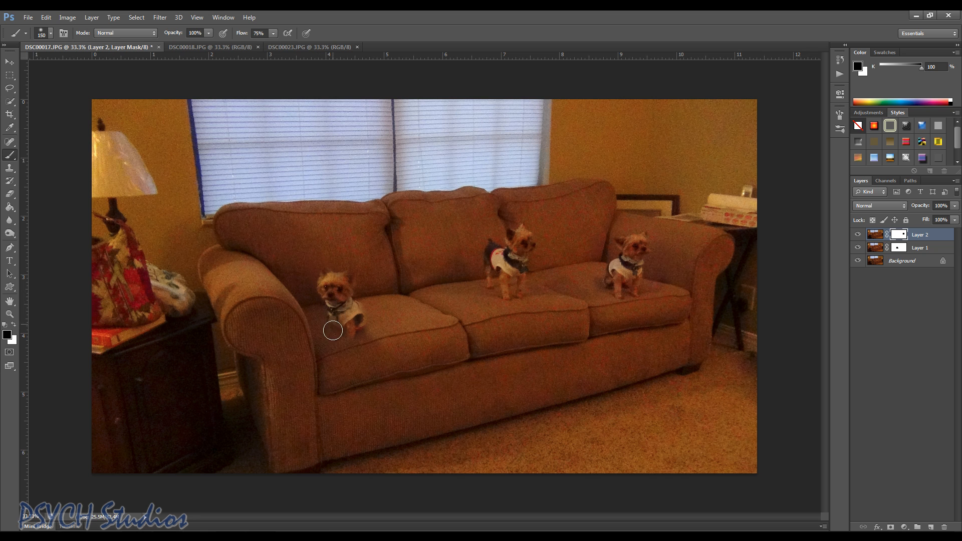
drag(333, 330, 349, 294)
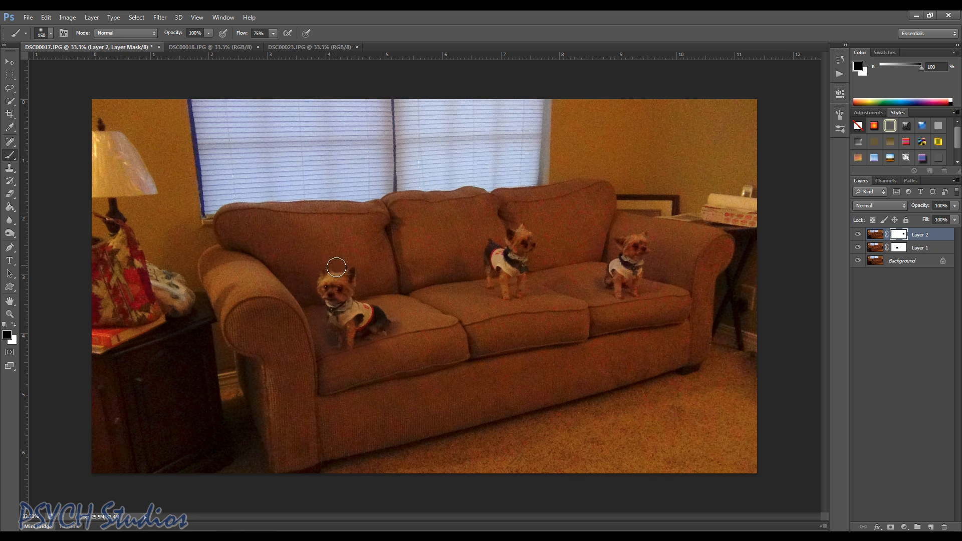
Step: Select Layer 1's mask to touch up the area around the left dog
click(921, 247)
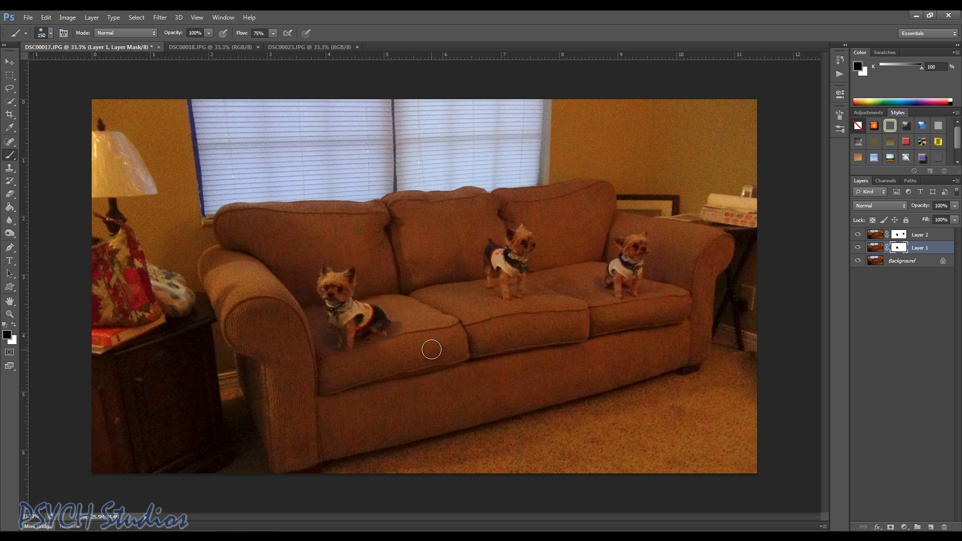
mouse_move(813, 260)
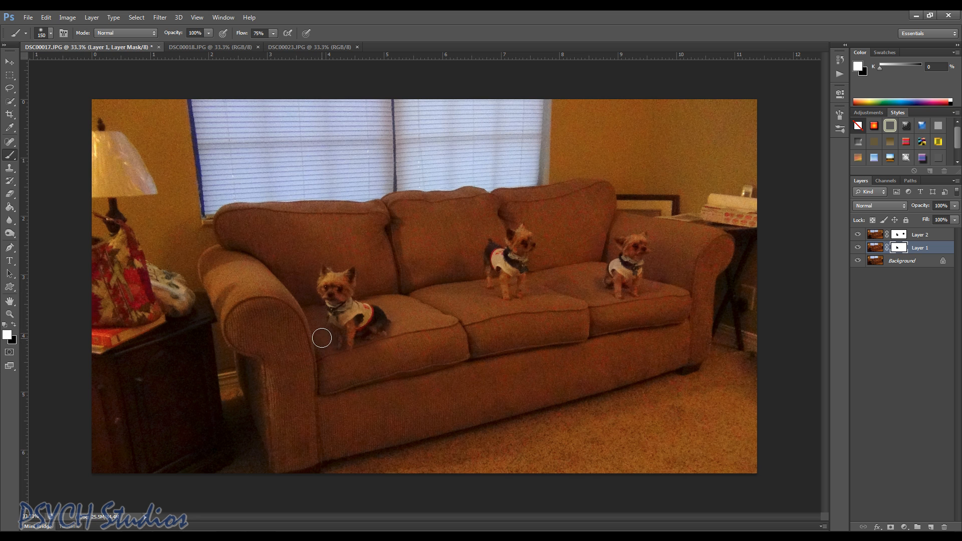
mouse_move(323, 343)
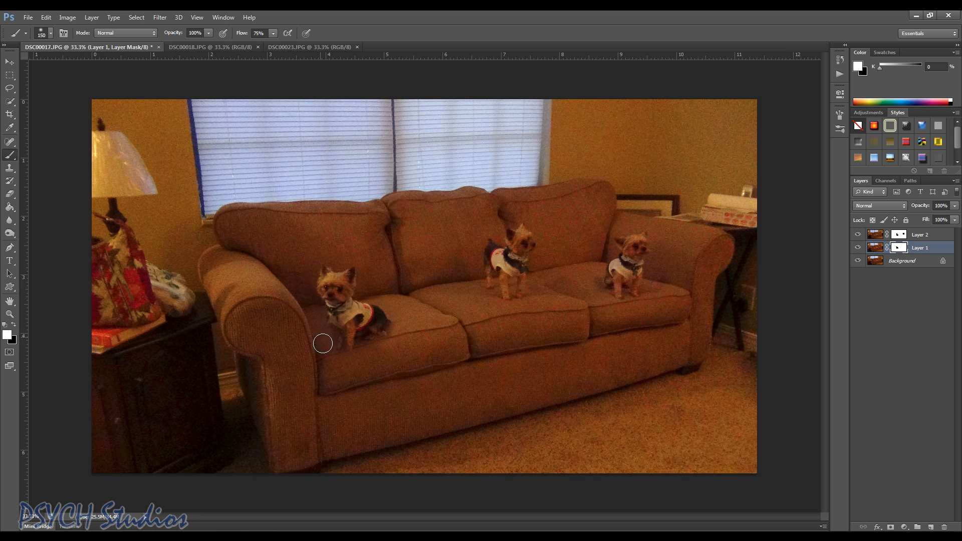
mouse_move(516, 332)
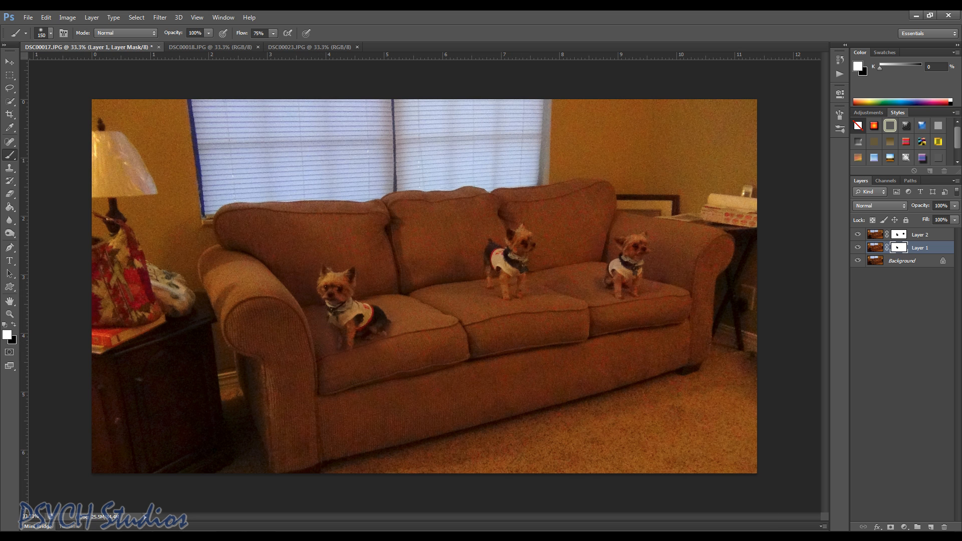
mouse_move(950, 229)
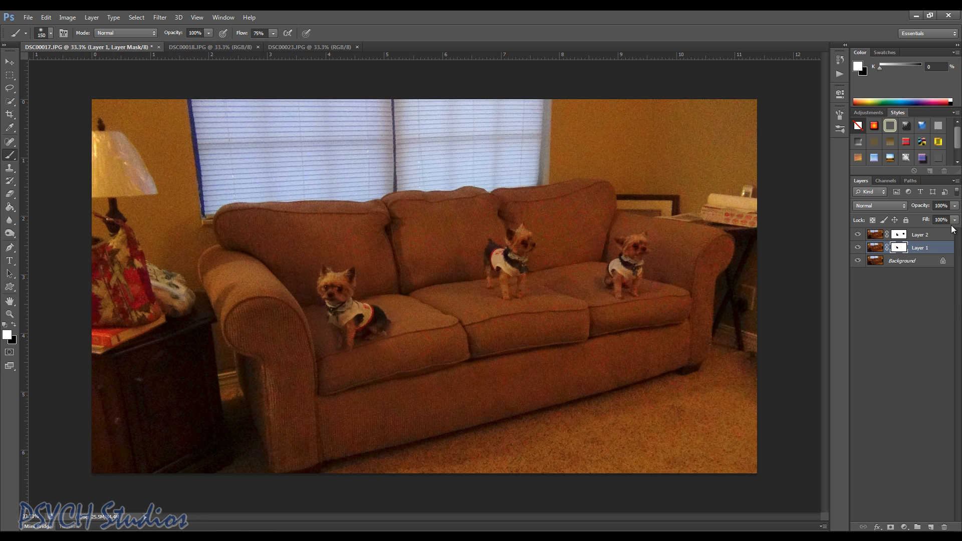
Step: Stamp all visible layers into a new merged Layer 3 at the top of the stack
click(920, 235)
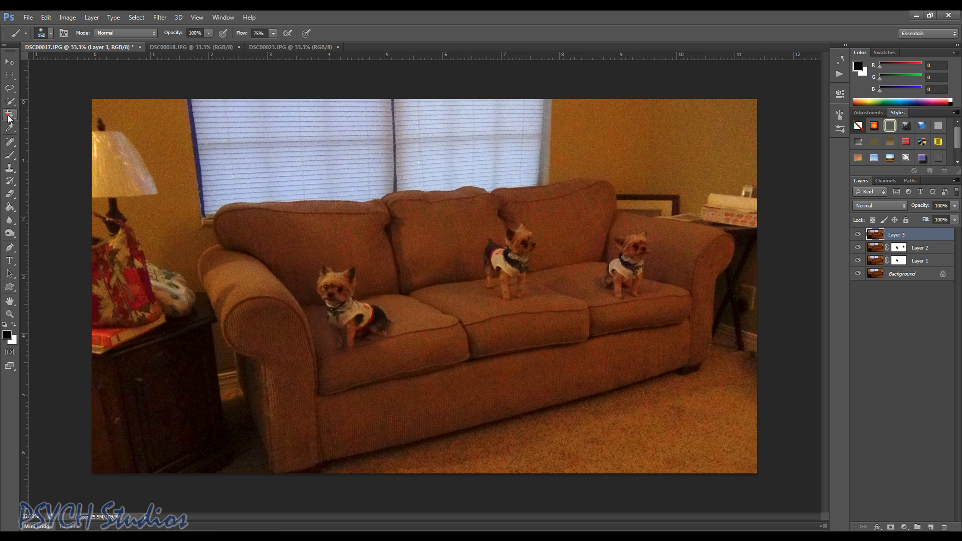
Step: Crop the composite tightly around the sofa and three dogs, trimming off the lamp side
click(10, 115)
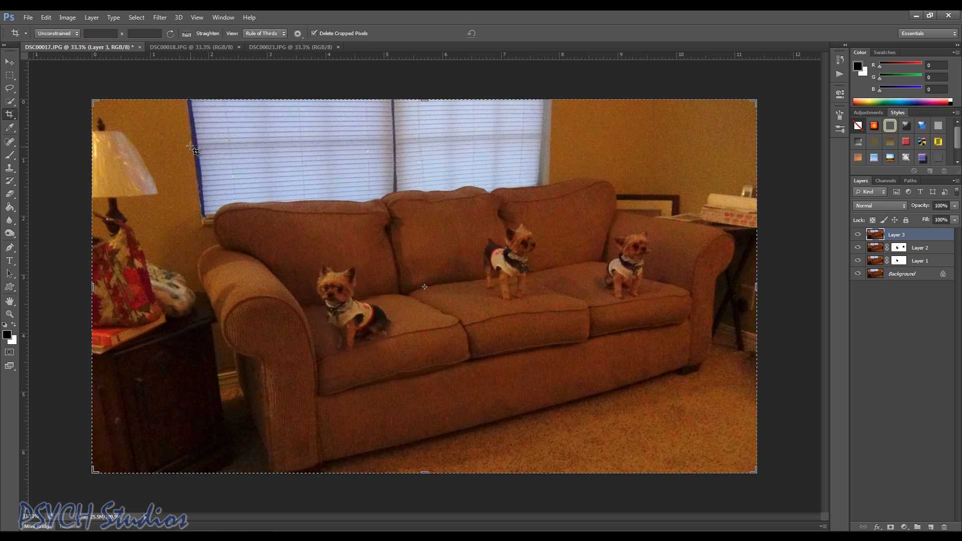
drag(193, 150, 730, 447)
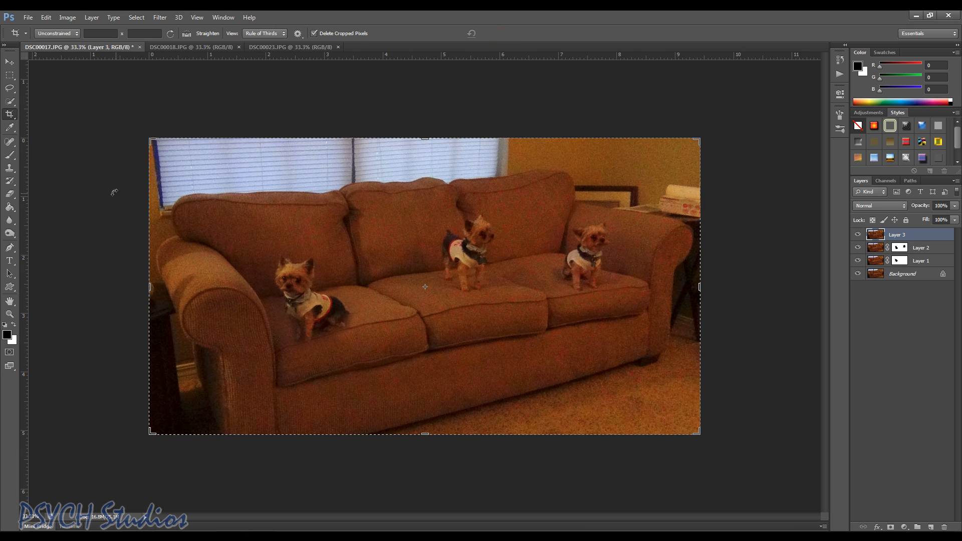
click(10, 61)
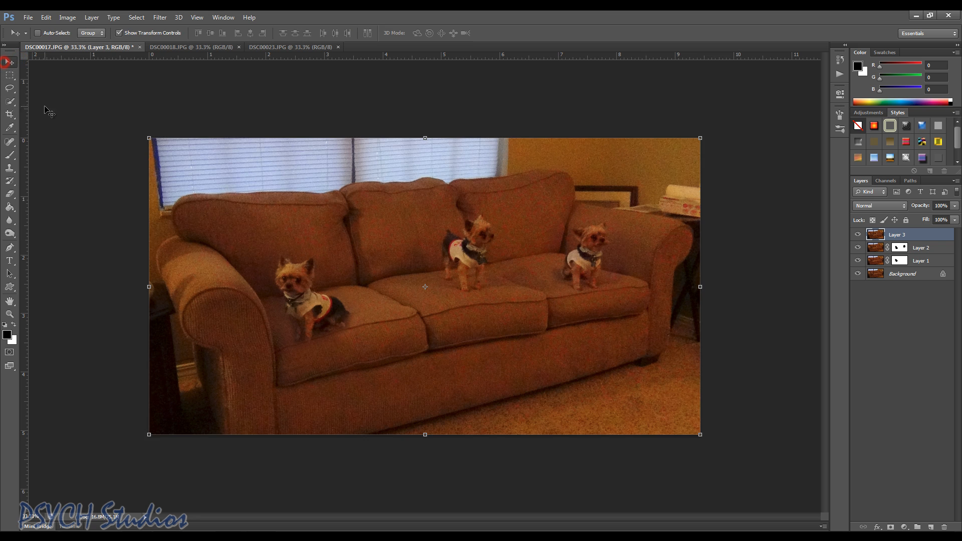